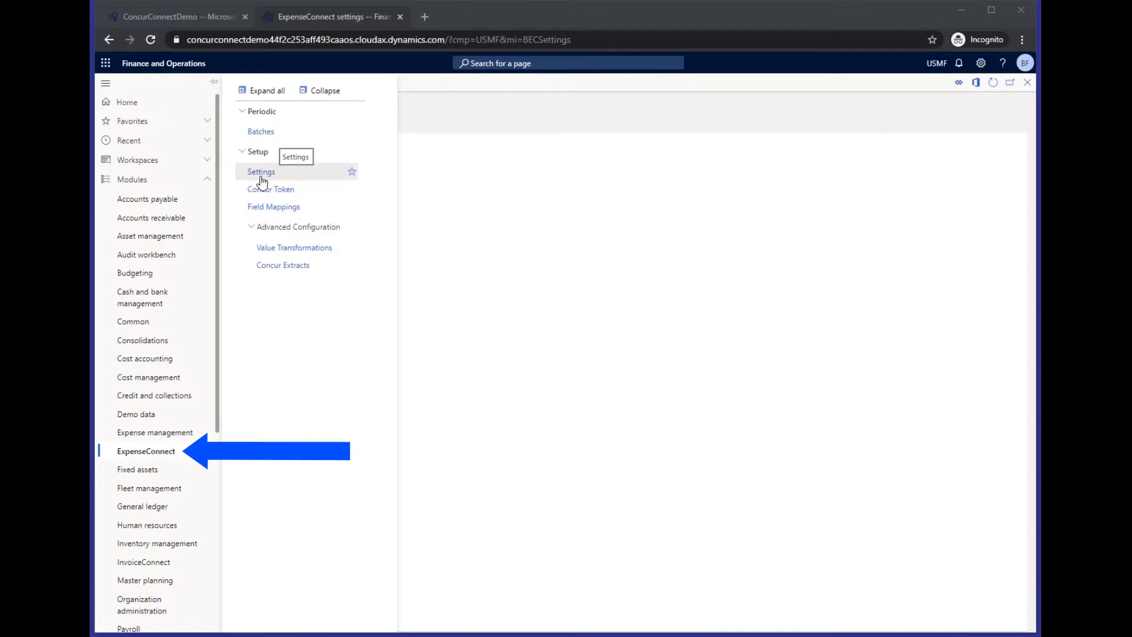
pyautogui.moveTo(138, 464)
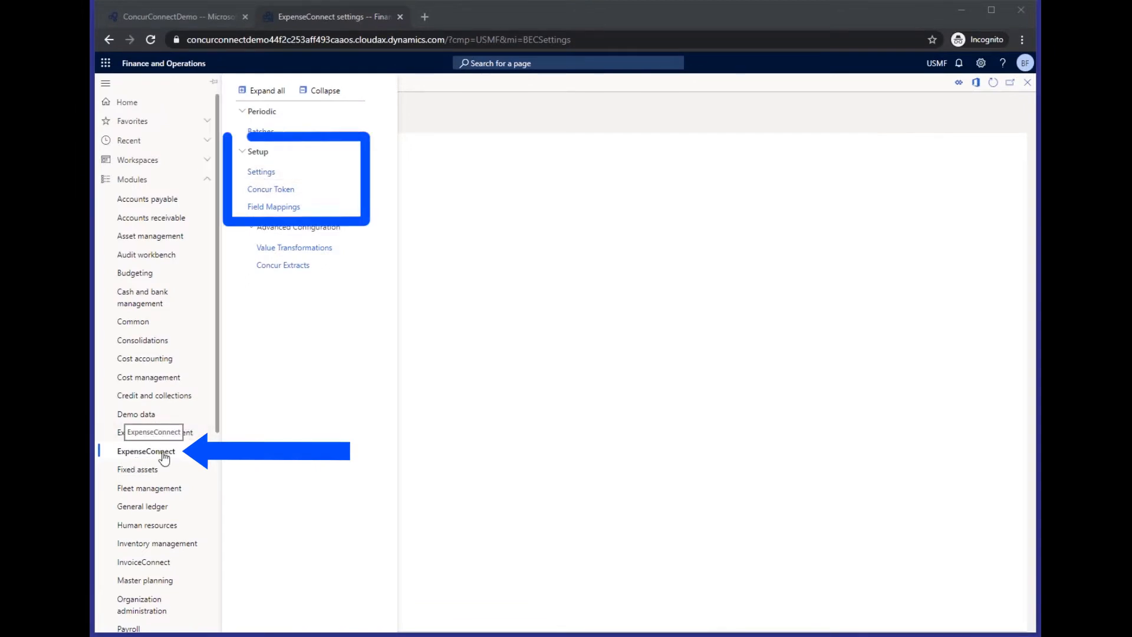
# Step: Open ExpenseConnect Settings to view the Extract API source and 1/1/2020 start date
pyautogui.click(261, 171)
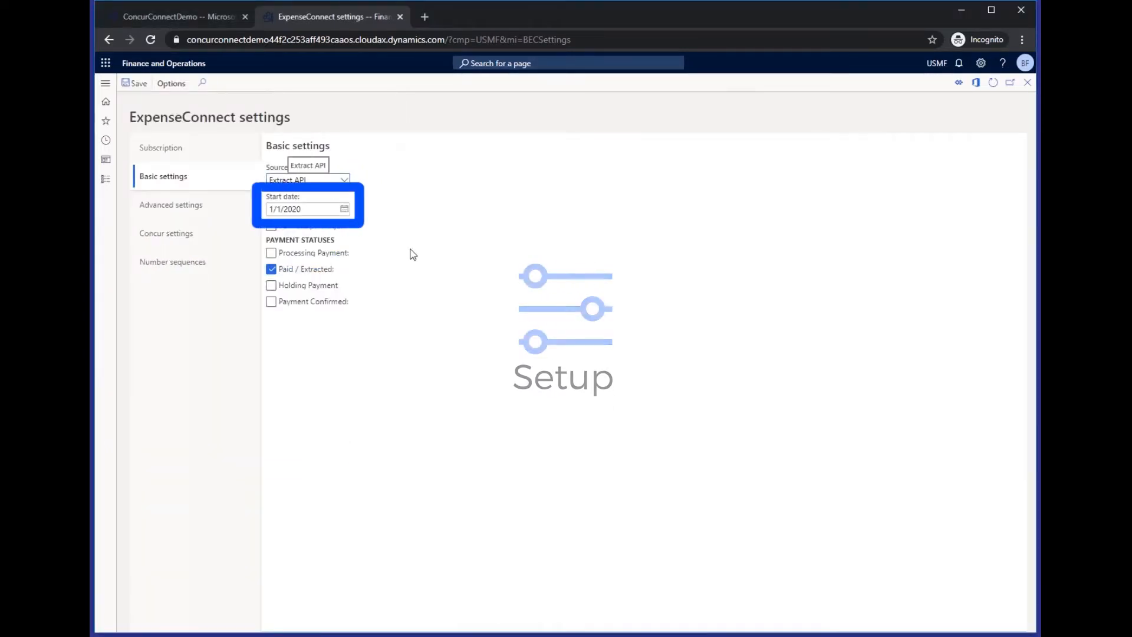
pyautogui.click(303, 209)
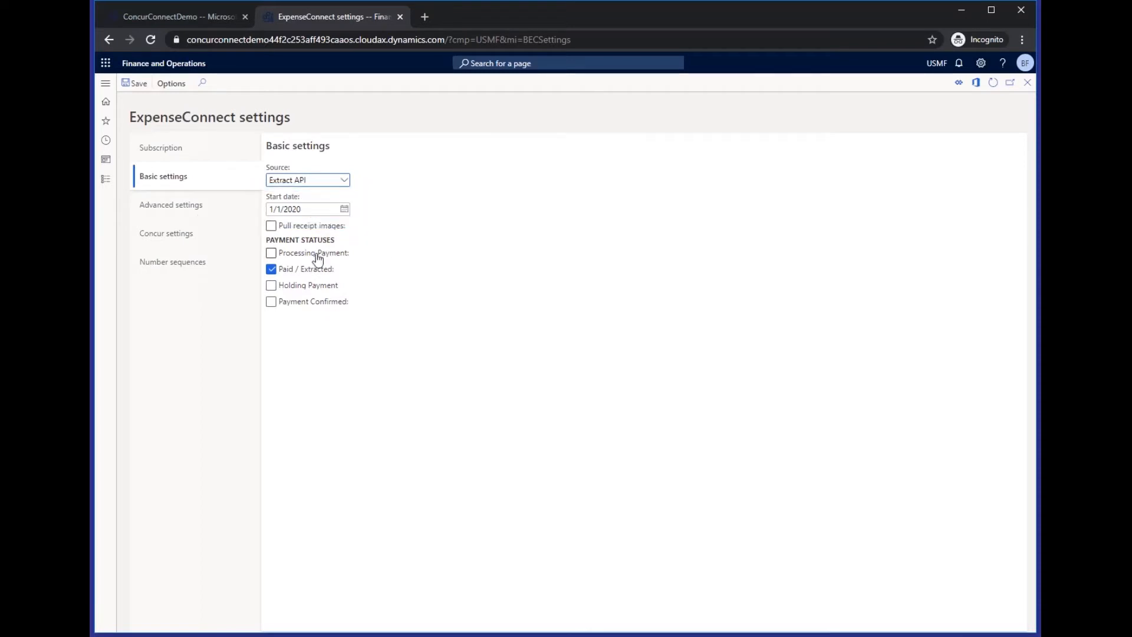
pyautogui.moveTo(379, 251)
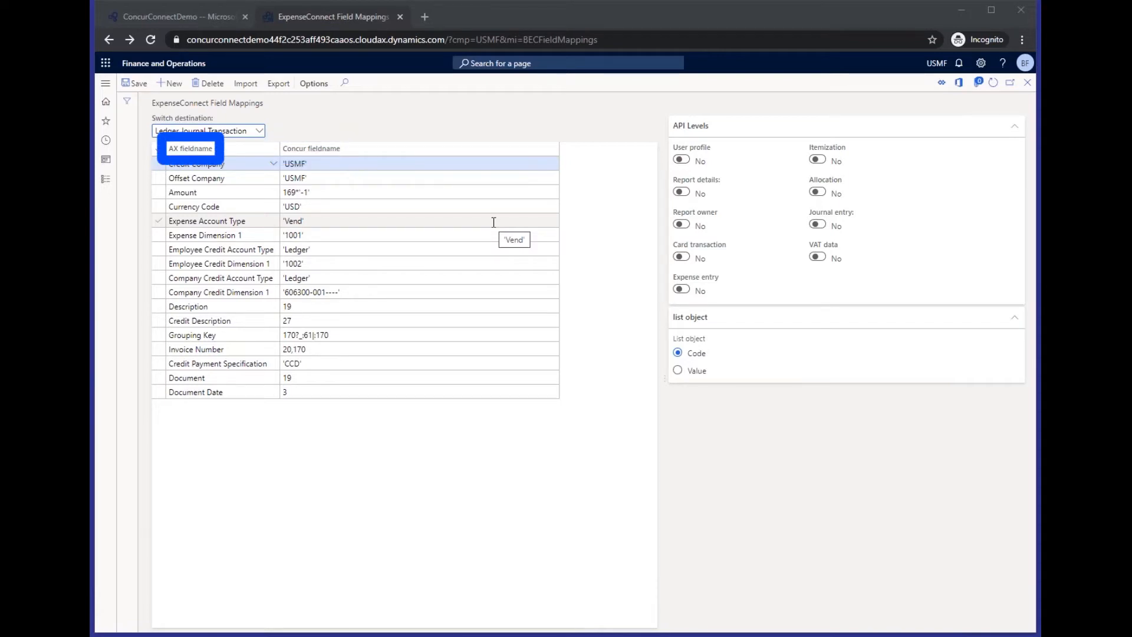
pyautogui.moveTo(127, 103)
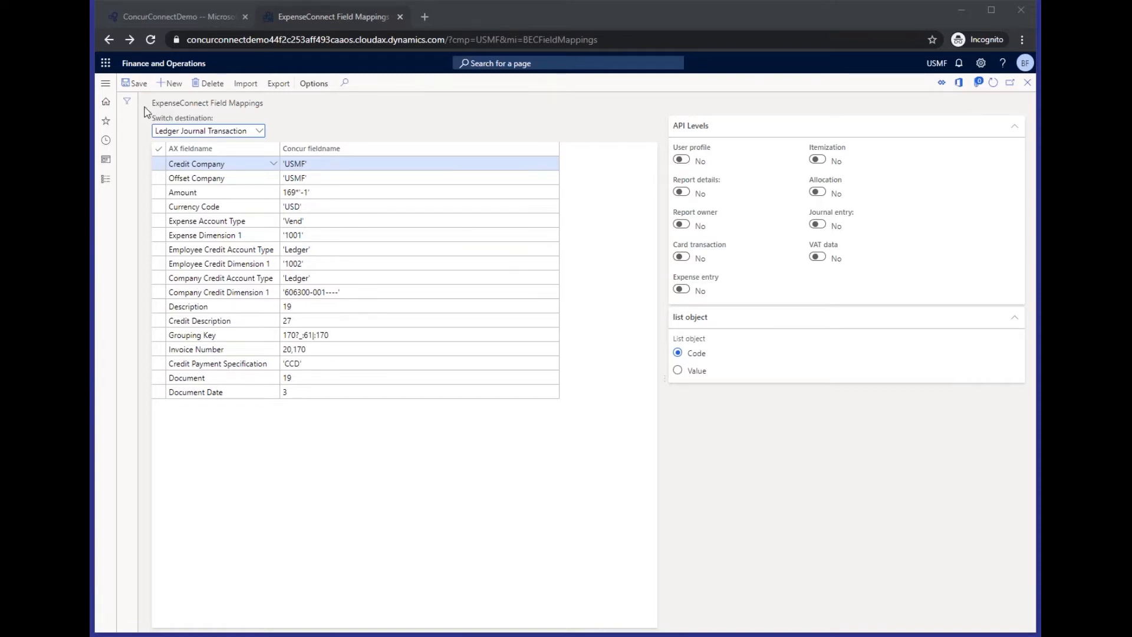
# Step: Expand the ExpenseConnect module menu and point at Periodic > Batches
pyautogui.click(105, 83)
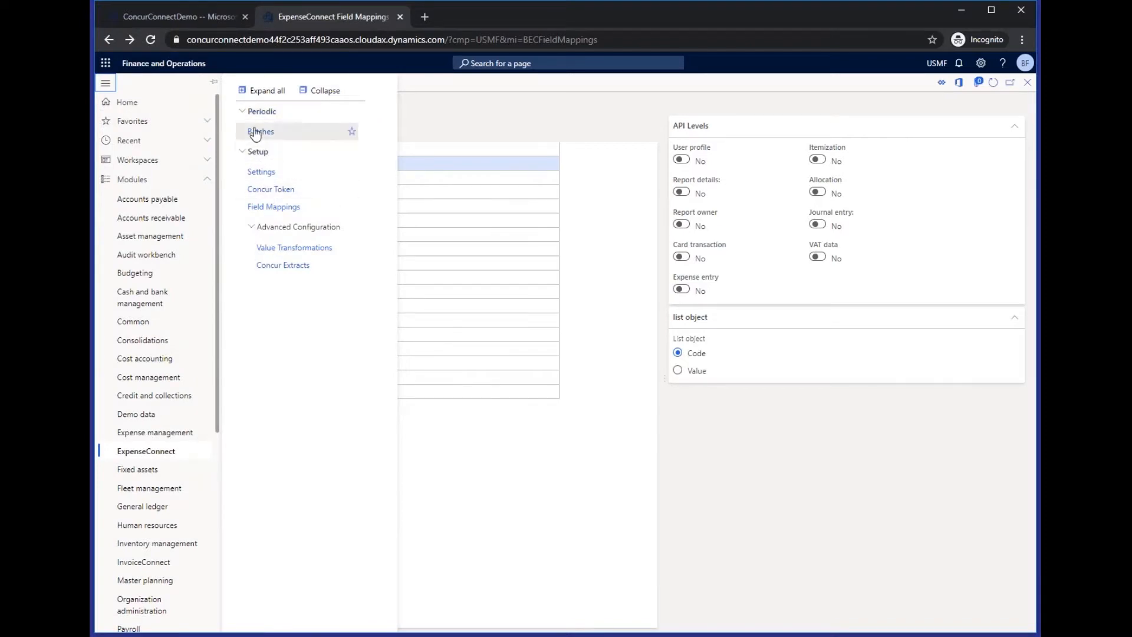
pyautogui.moveTo(264, 142)
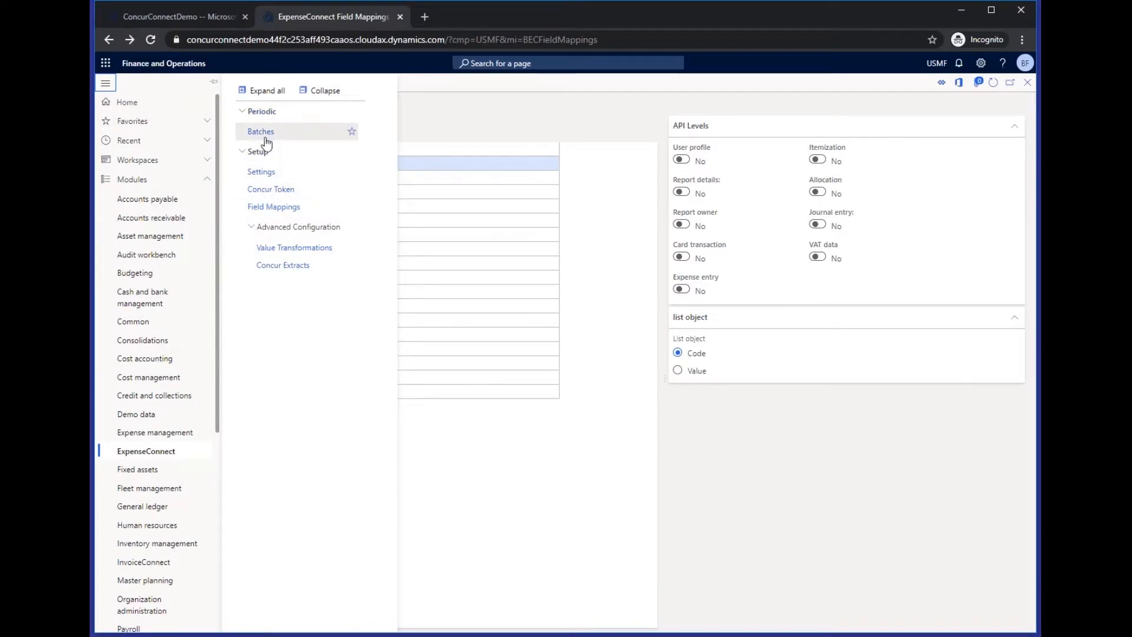
pyautogui.moveTo(274, 144)
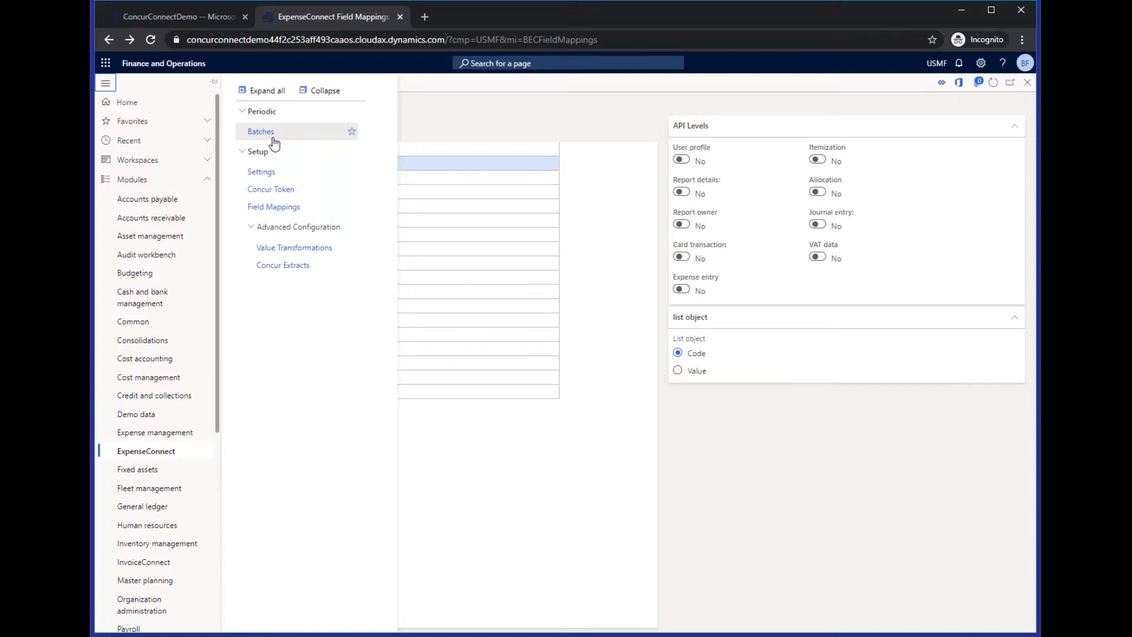
pyautogui.click(261, 131)
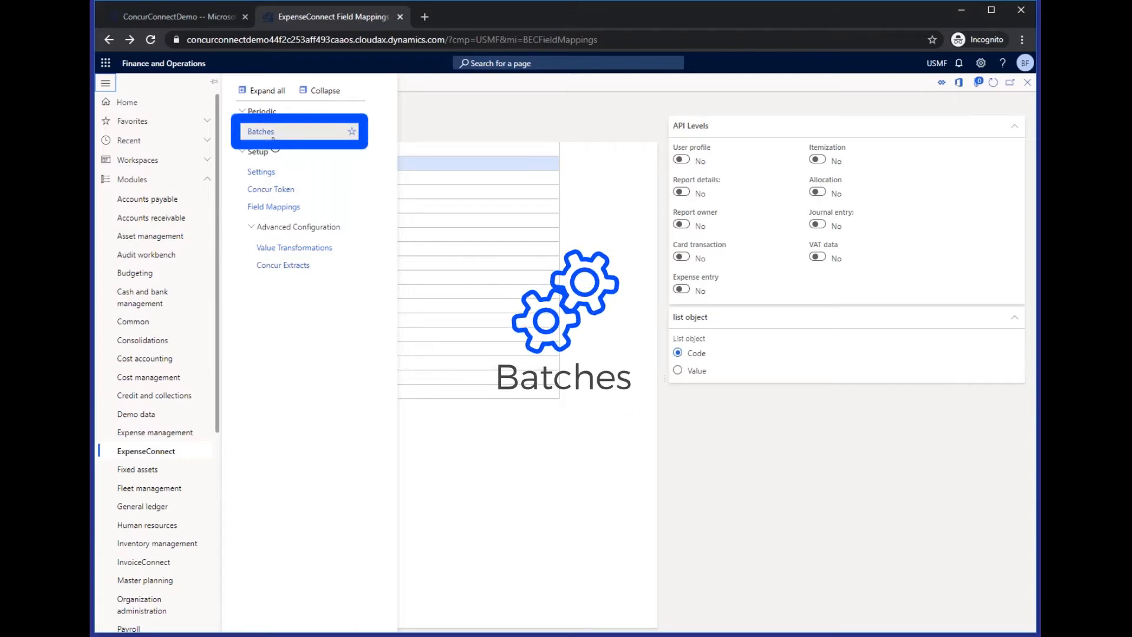
# Step: Process a new batch until Successful with 3 reports, then open batch BEC-0000015
pyautogui.click(273, 207)
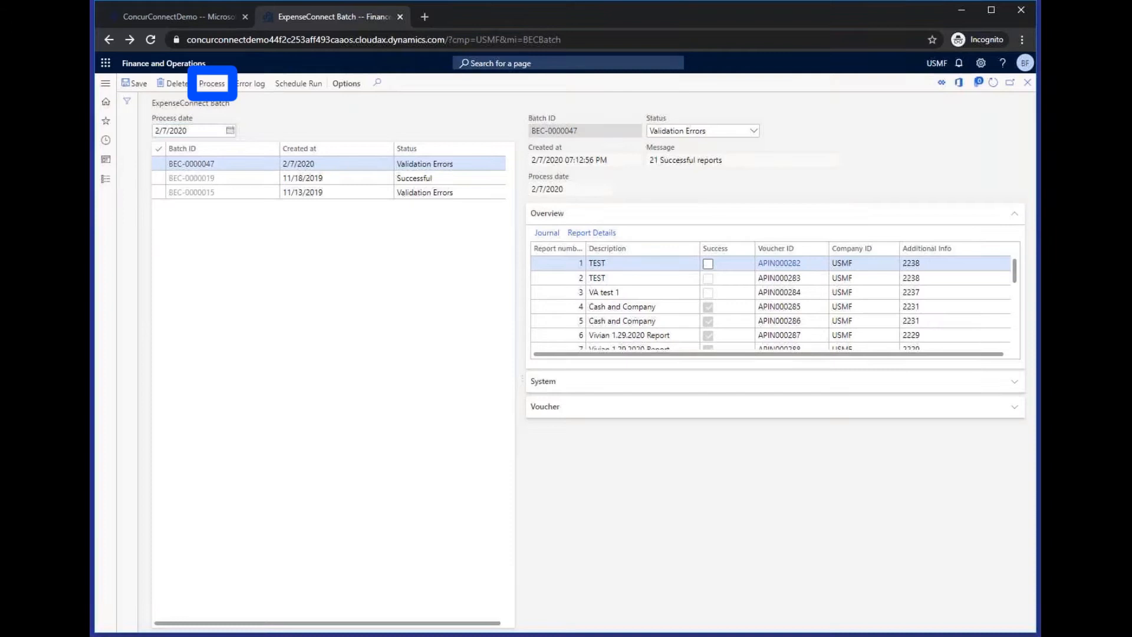
pyautogui.click(211, 83)
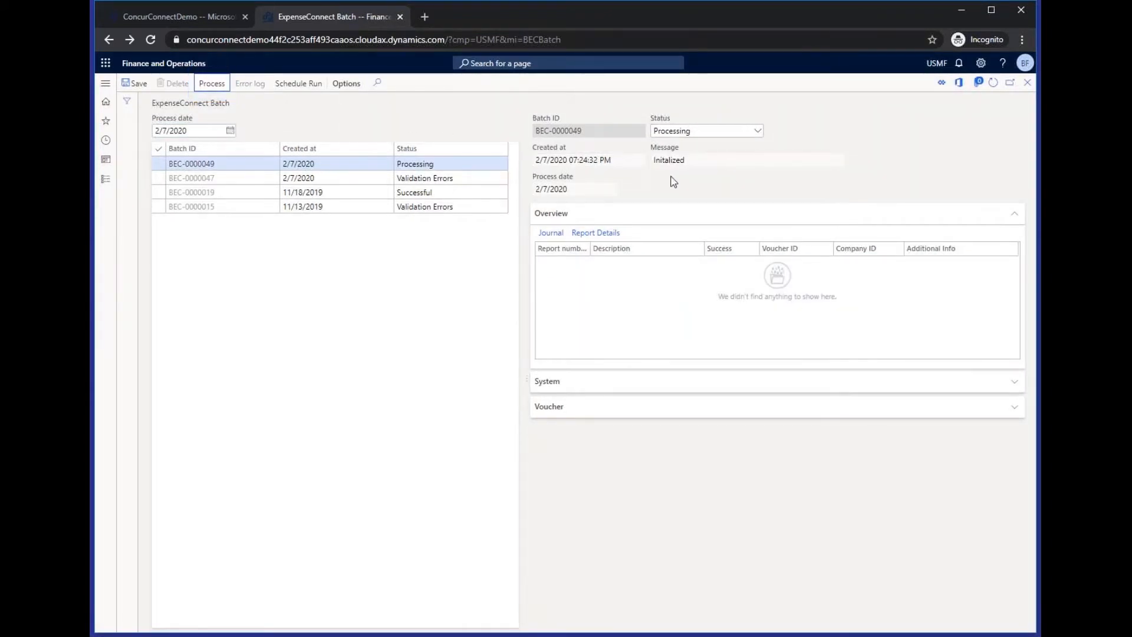
pyautogui.click(747, 160)
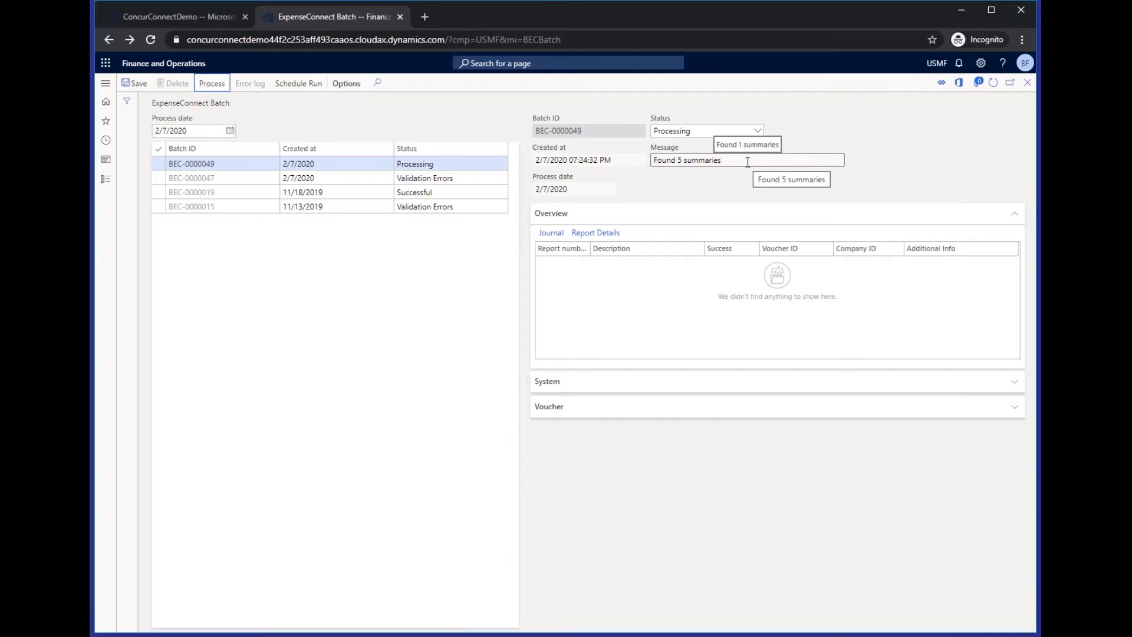
pyautogui.click(212, 83)
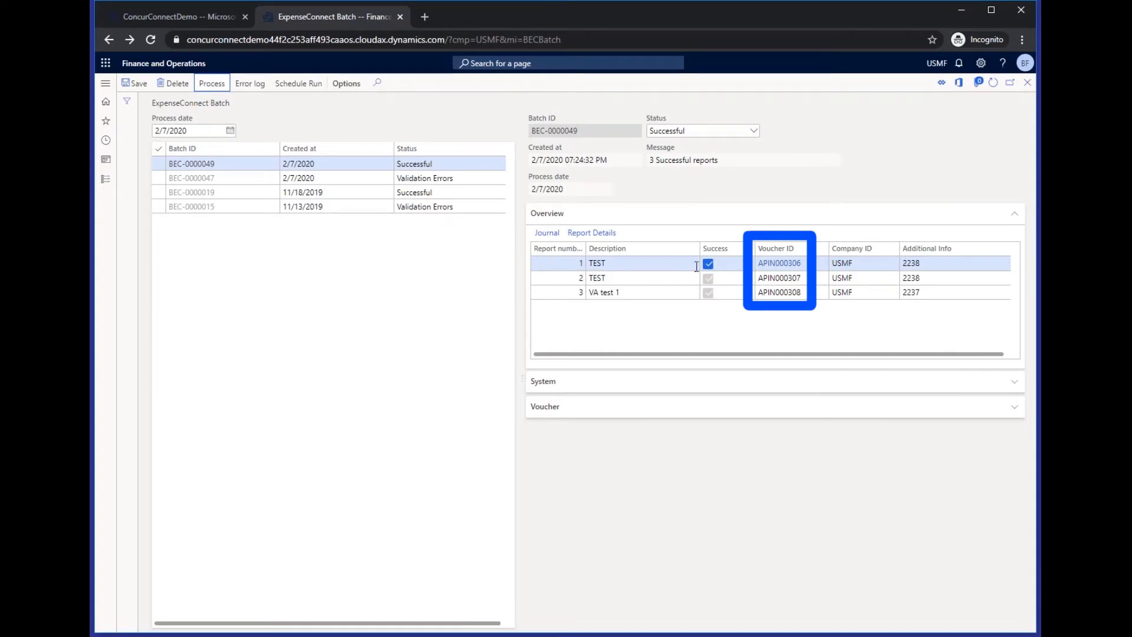
pyautogui.moveTo(779, 292)
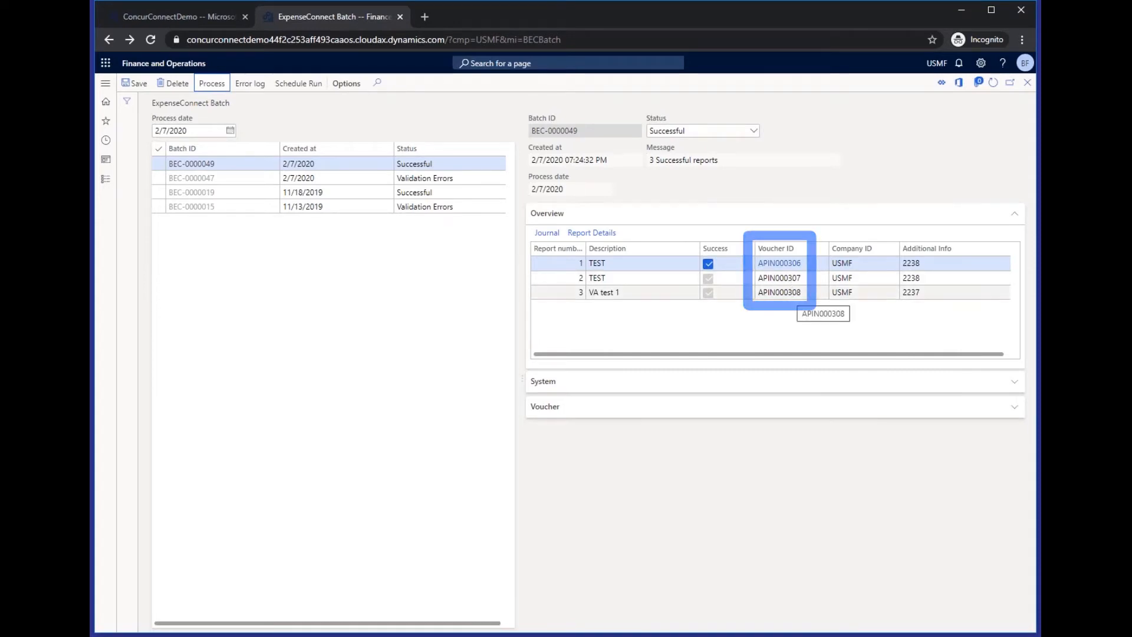
pyautogui.click(191, 206)
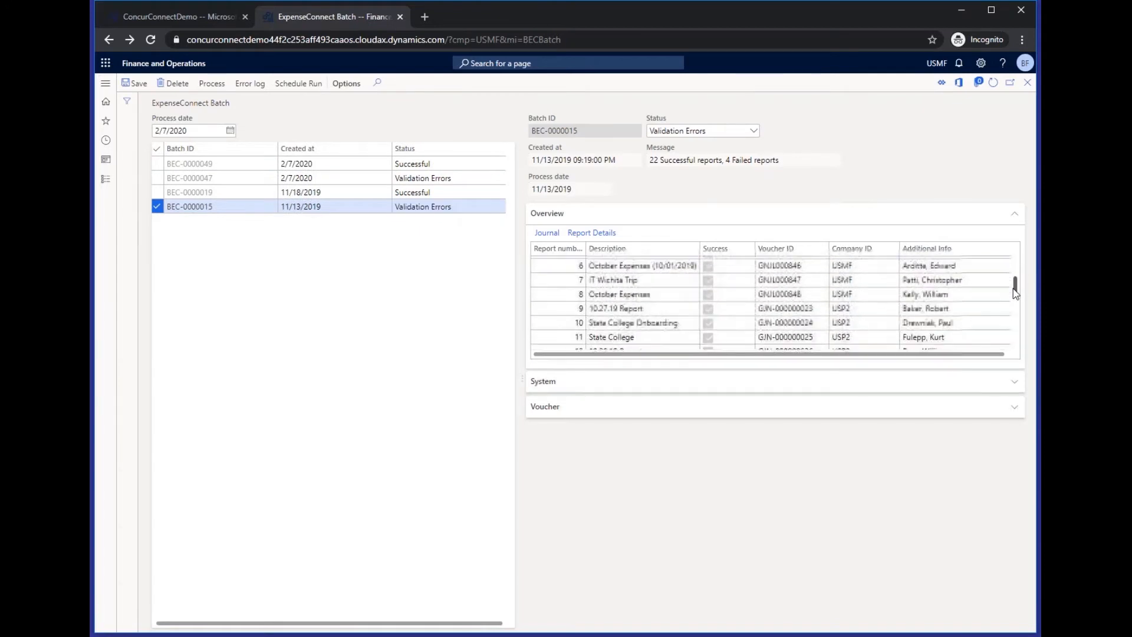
# Step: Scroll to the failed AWES reports 23–26 and attempt opening their journal, refused for another company
pyautogui.scroll(-3)
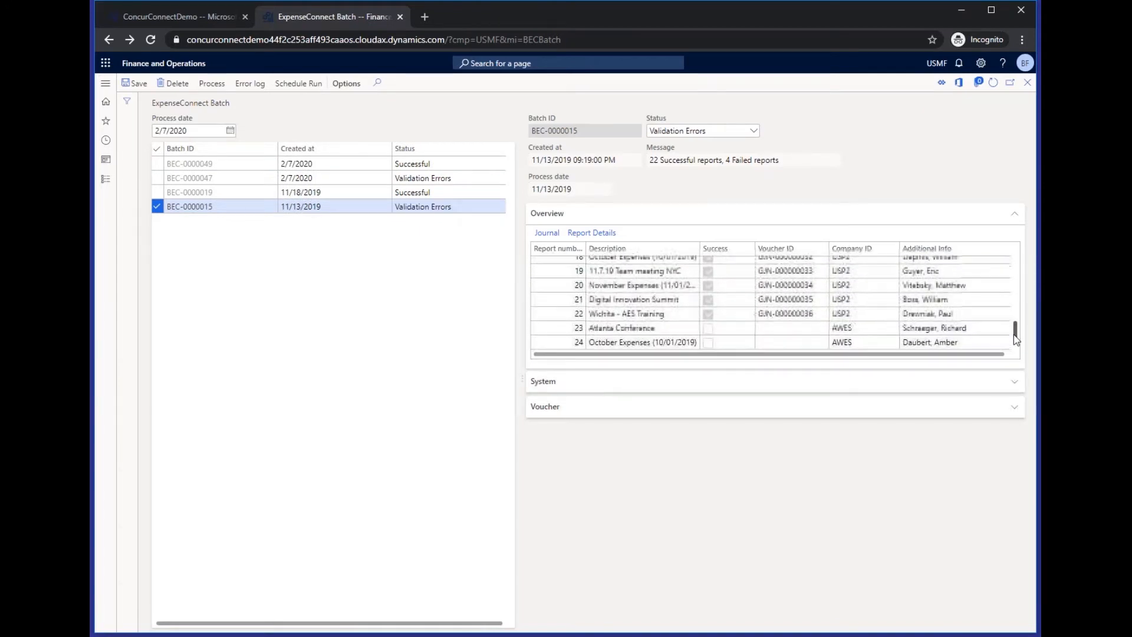
pyautogui.scroll(-3)
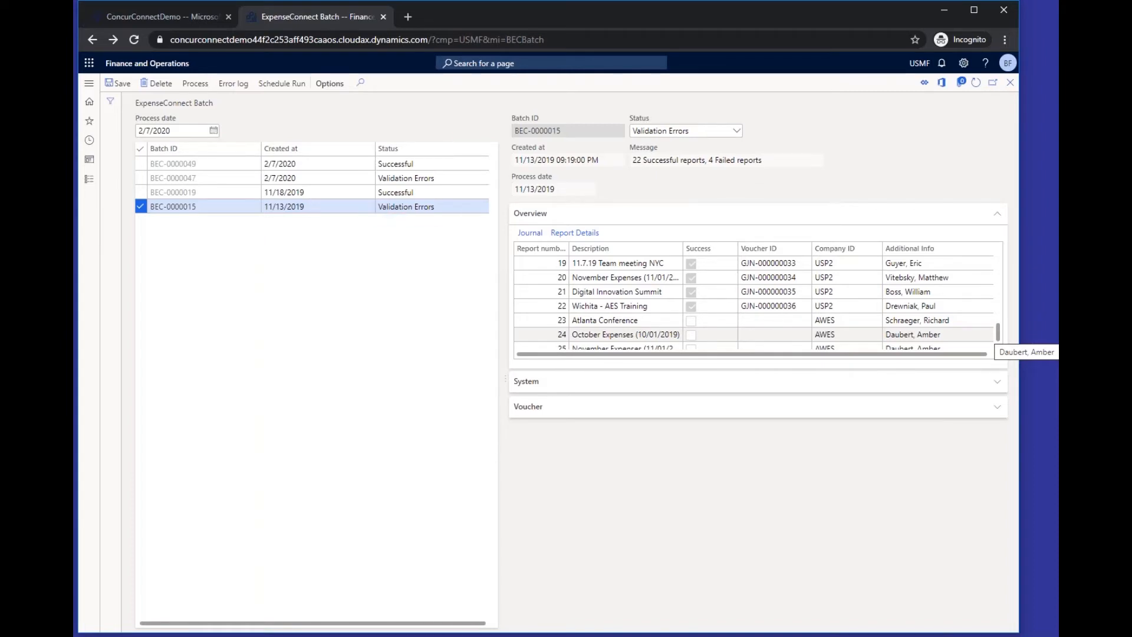
pyautogui.click(529, 231)
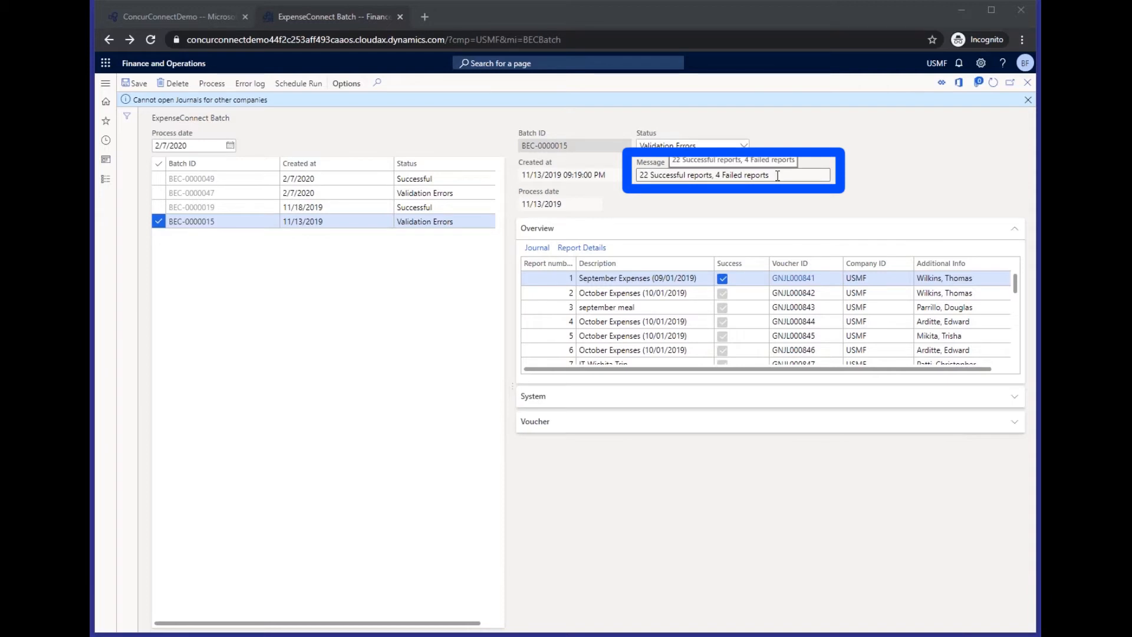
pyautogui.moveTo(774, 205)
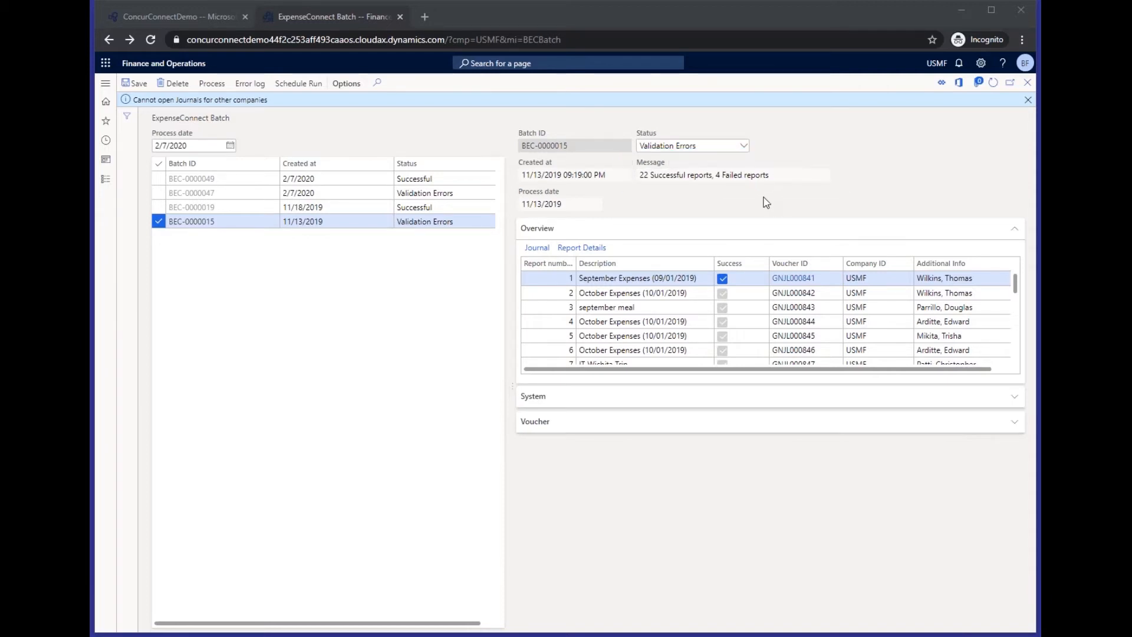
pyautogui.moveTo(747, 196)
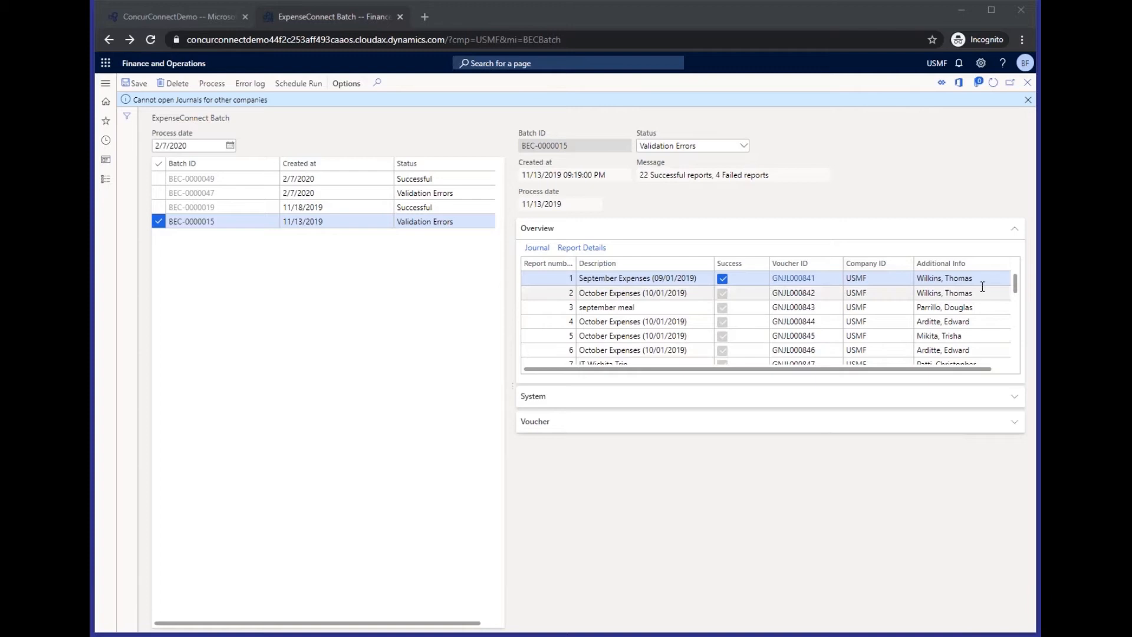
pyautogui.scroll(-3)
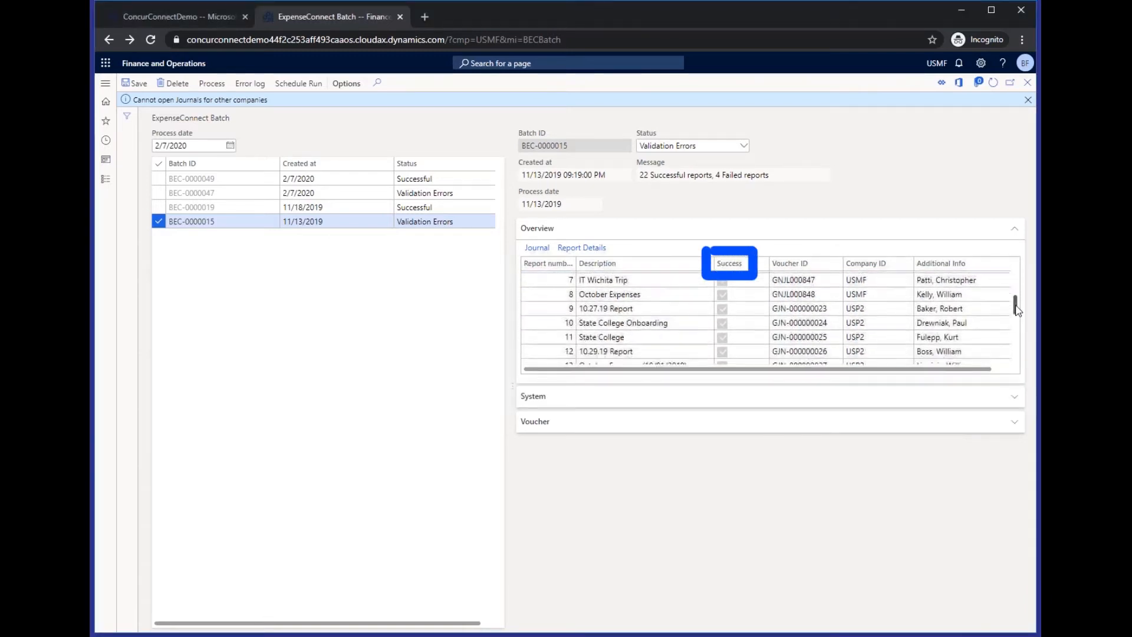
pyautogui.scroll(-3)
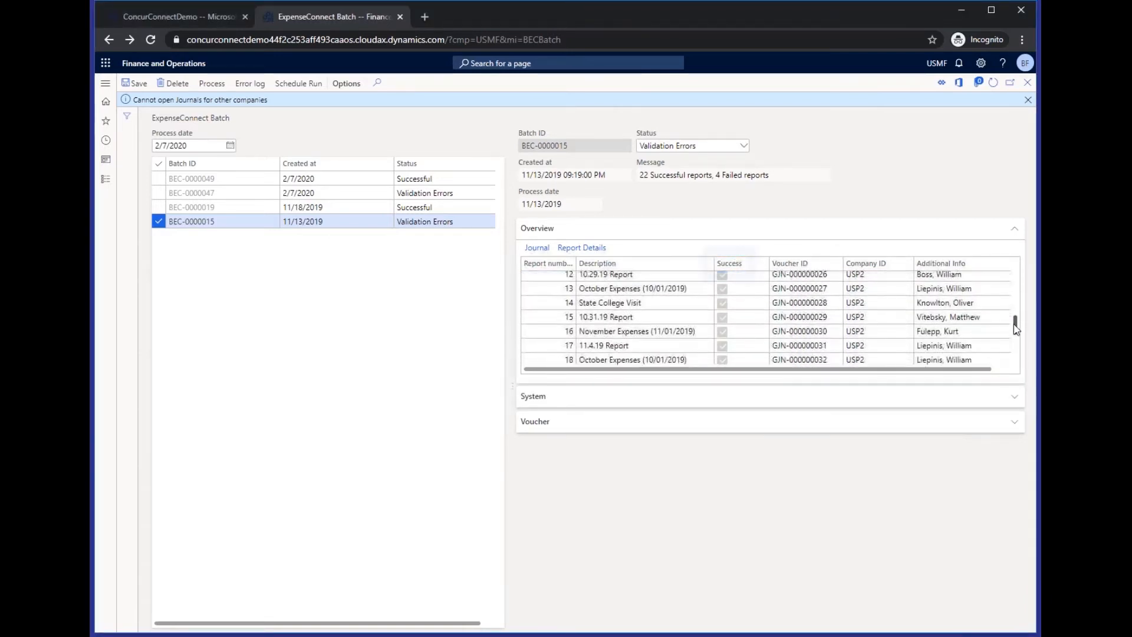
pyautogui.scroll(-3)
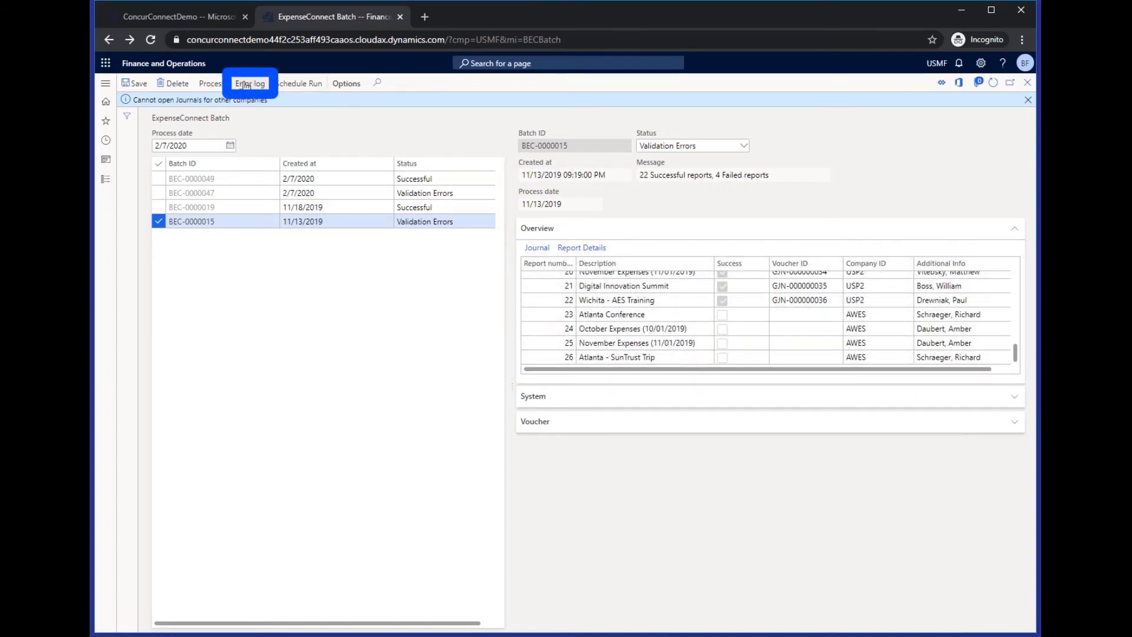
# Step: Show batch BEC-0000015's error log, close the message bars, and return to report 1
pyautogui.click(250, 83)
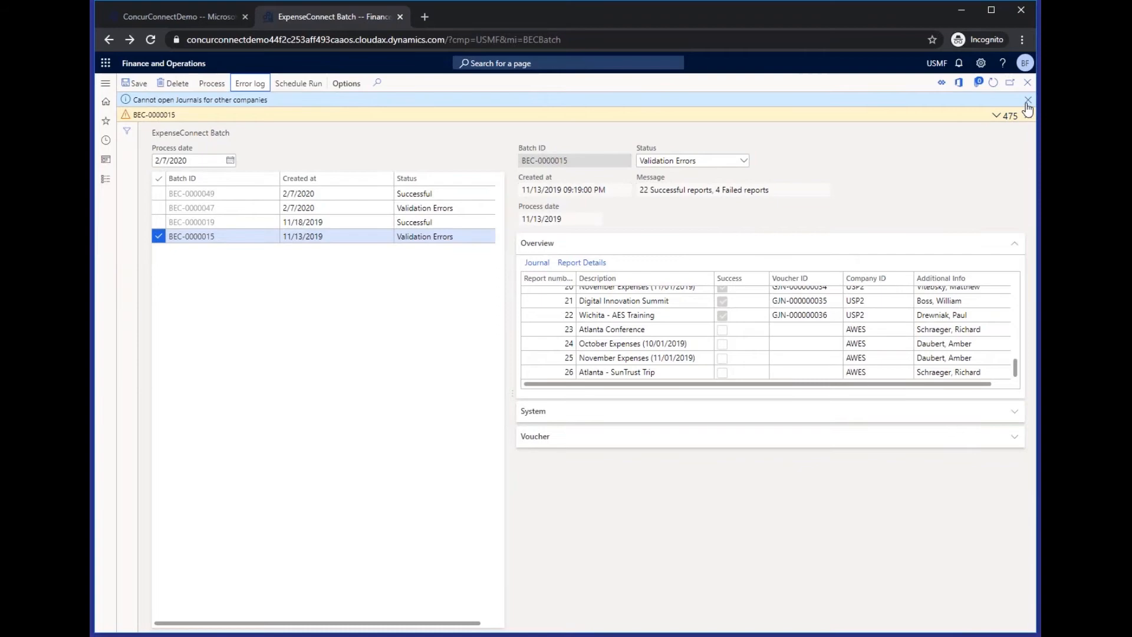
pyautogui.click(1027, 100)
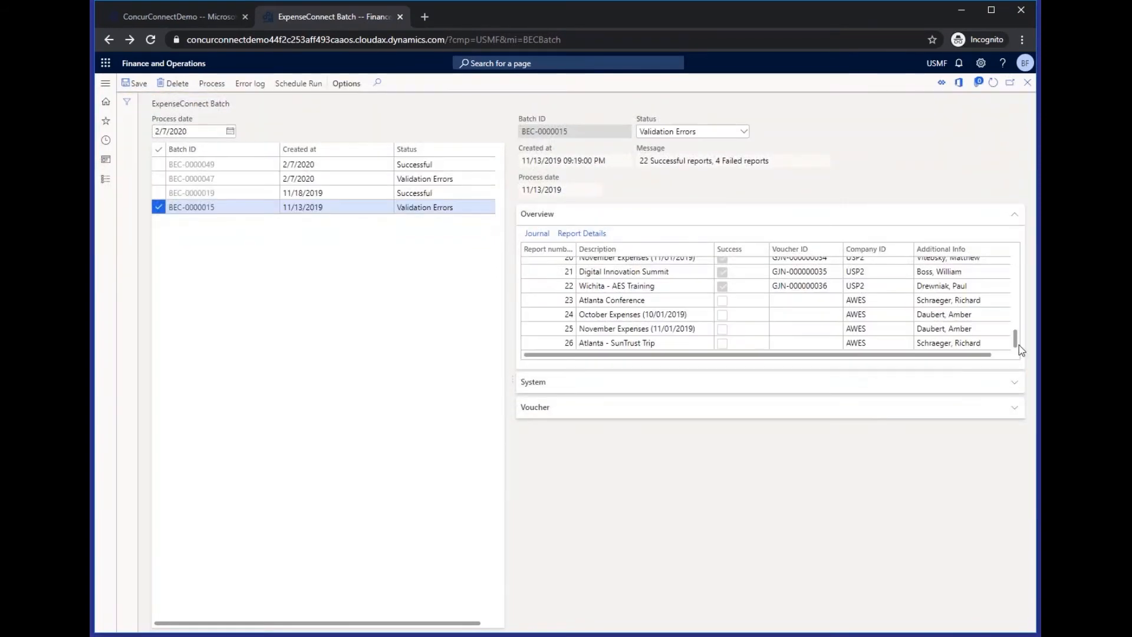
pyautogui.scroll(3)
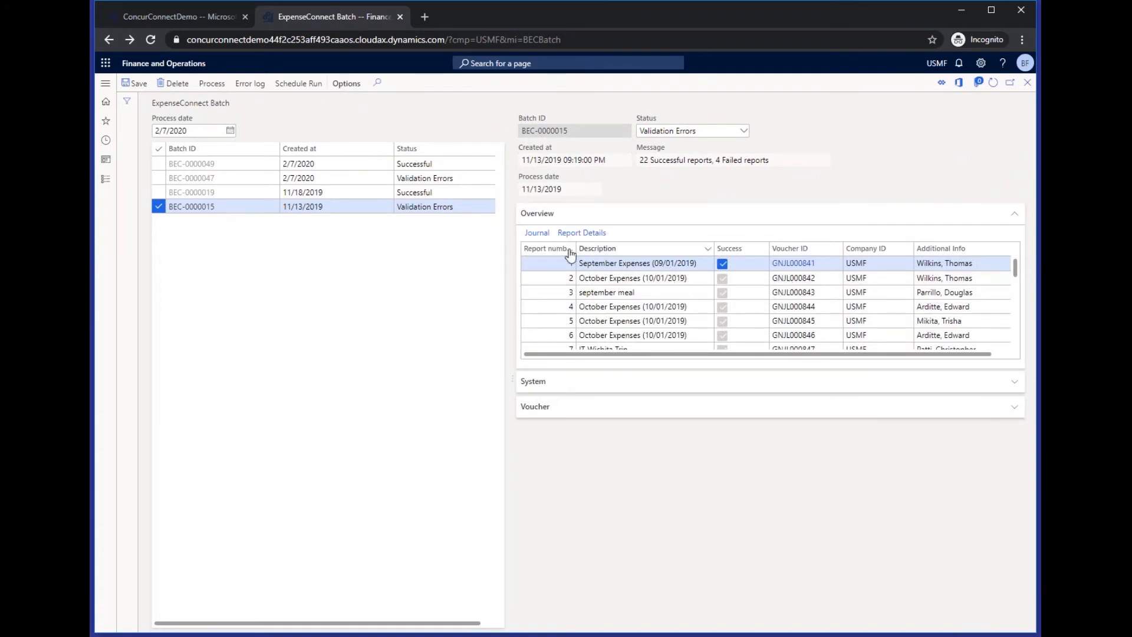
# Step: Open General journals from the September Expenses report's Journal link
pyautogui.click(536, 232)
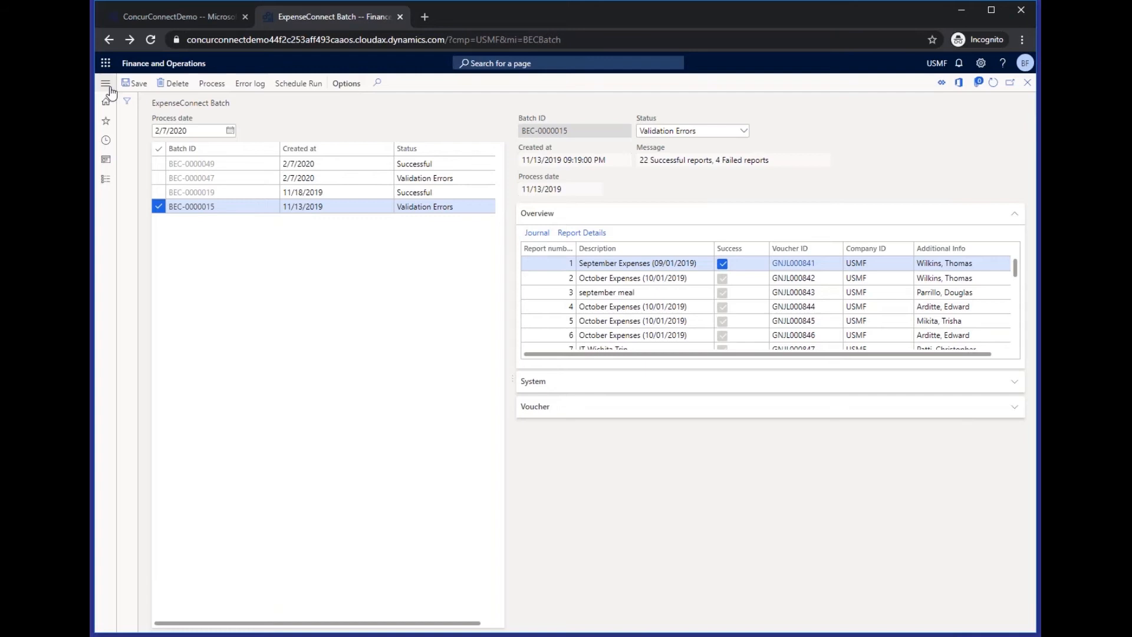
pyautogui.click(106, 84)
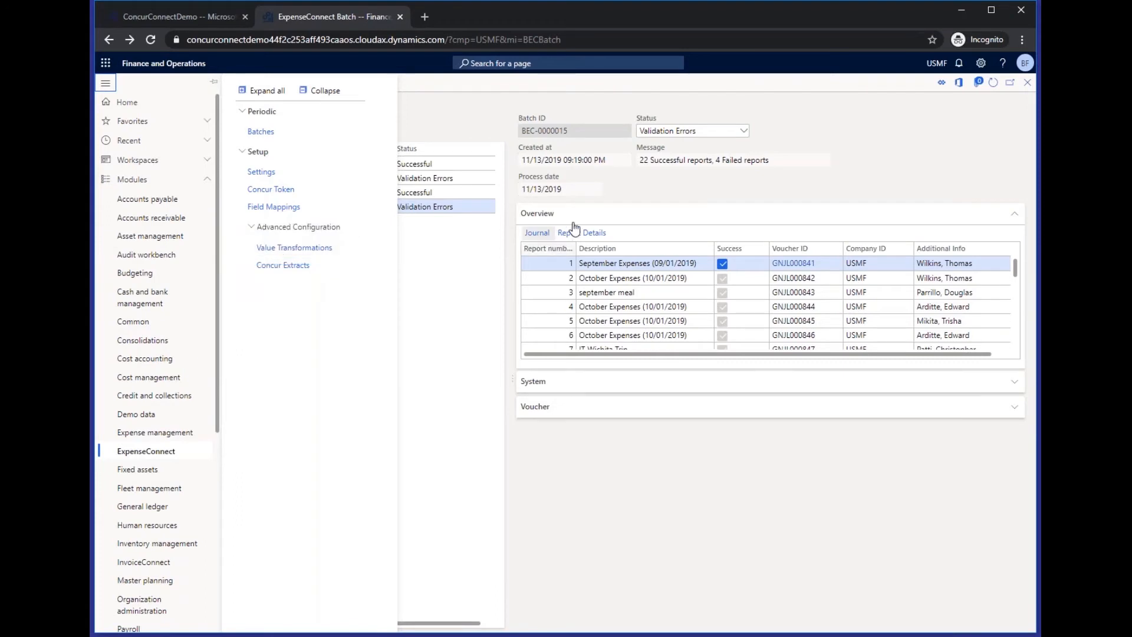
pyautogui.click(105, 83)
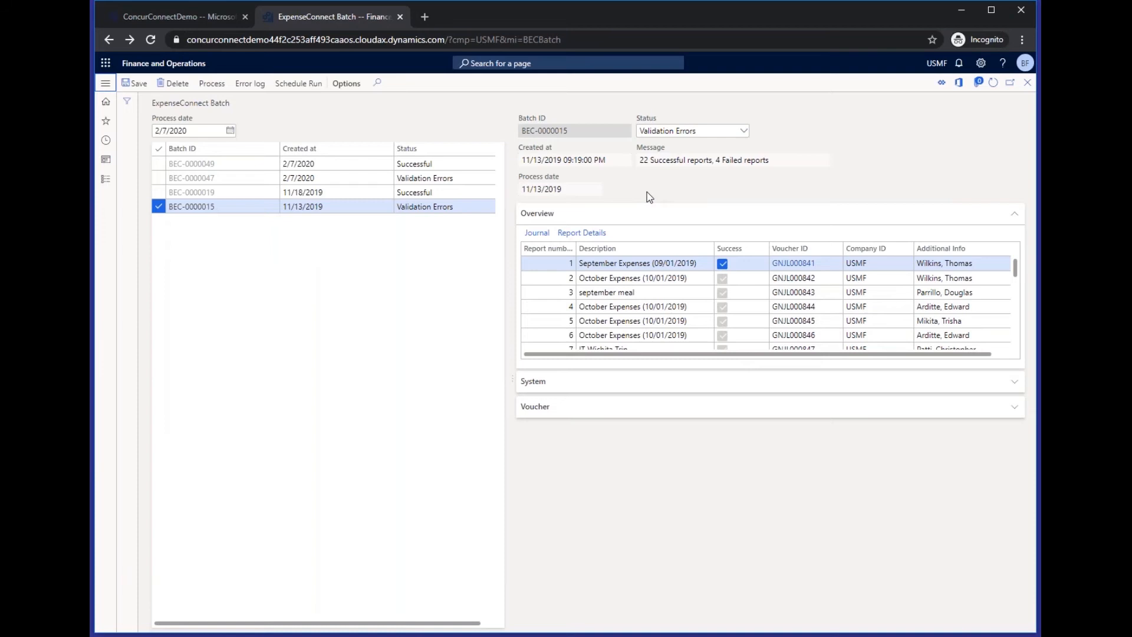
pyautogui.click(536, 232)
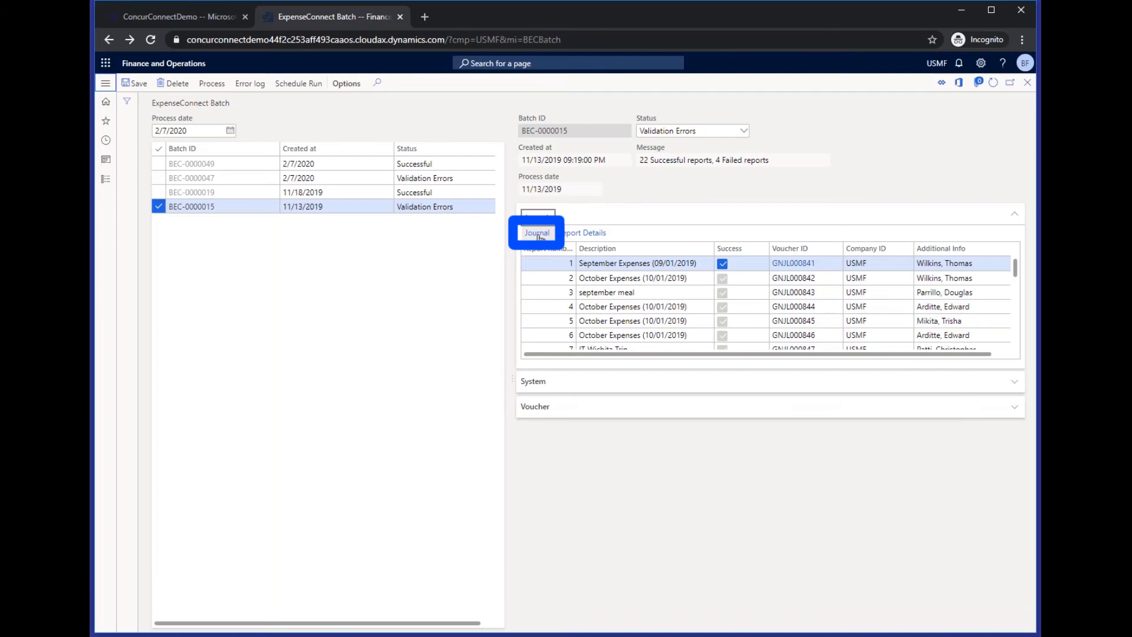
pyautogui.click(537, 232)
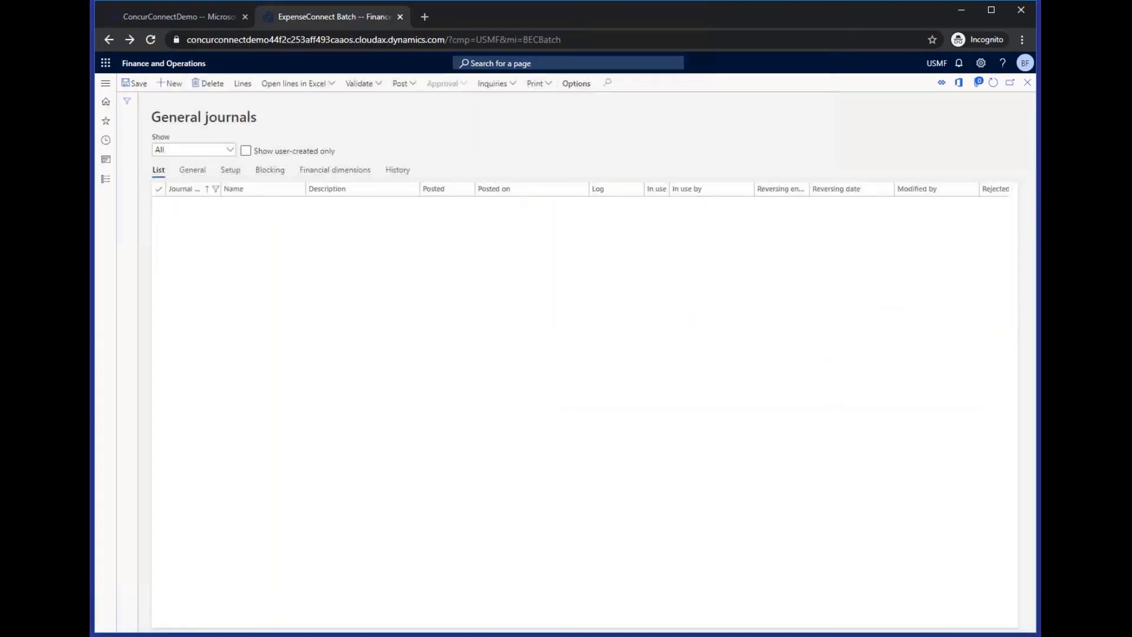